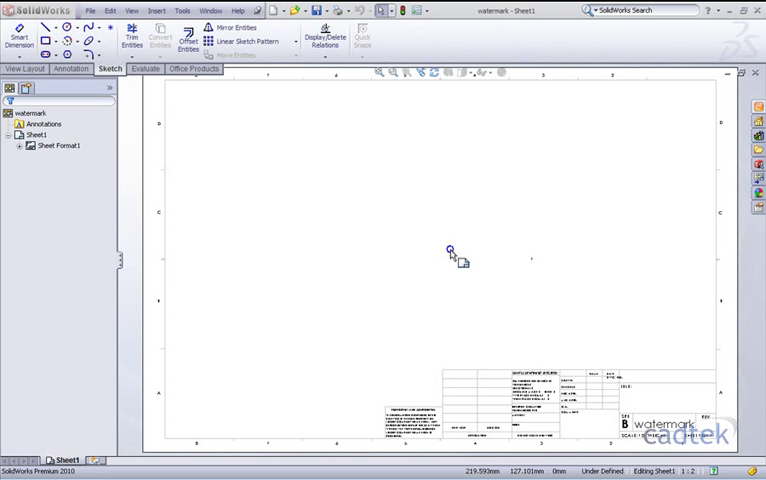
Switch the drawing sheet to Edit Sheet Format and begin inserting an embedded object
right_click(450, 250)
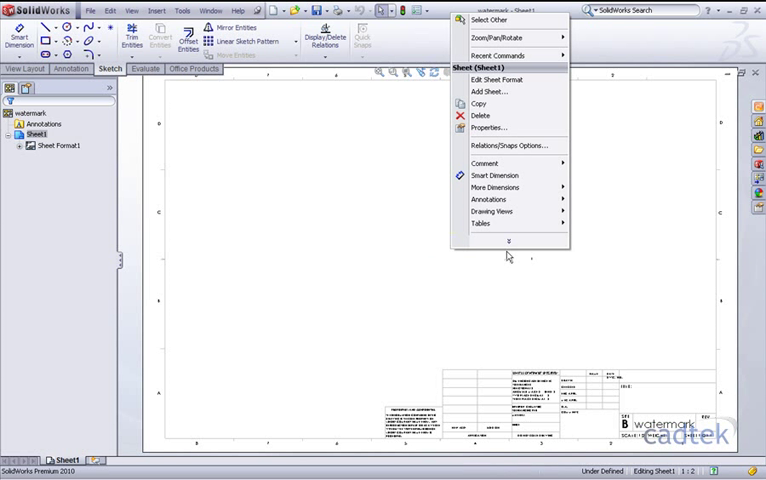
click(494, 80)
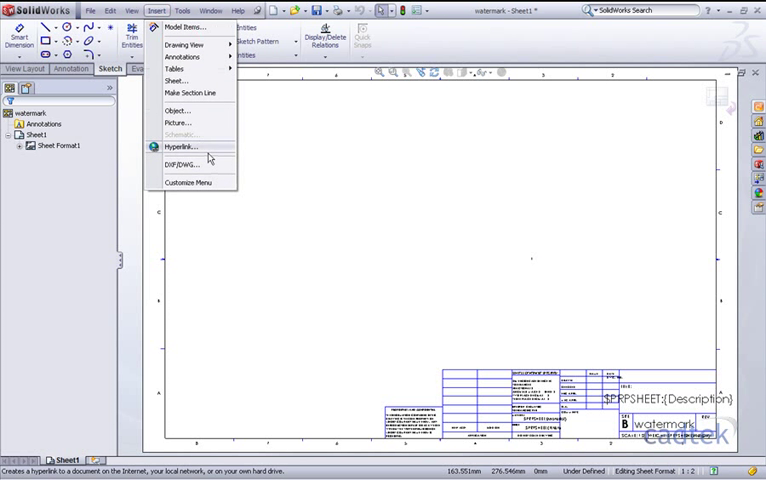
click(176, 110)
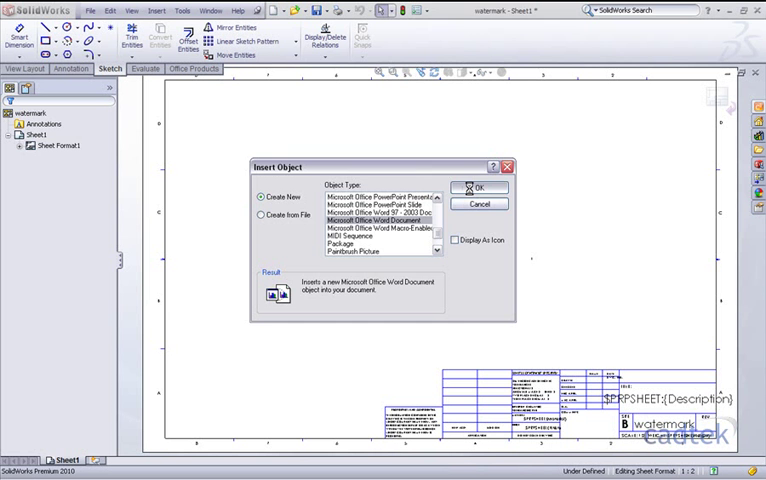
Embed a Microsoft Office Word Document on the sheet format
click(478, 188)
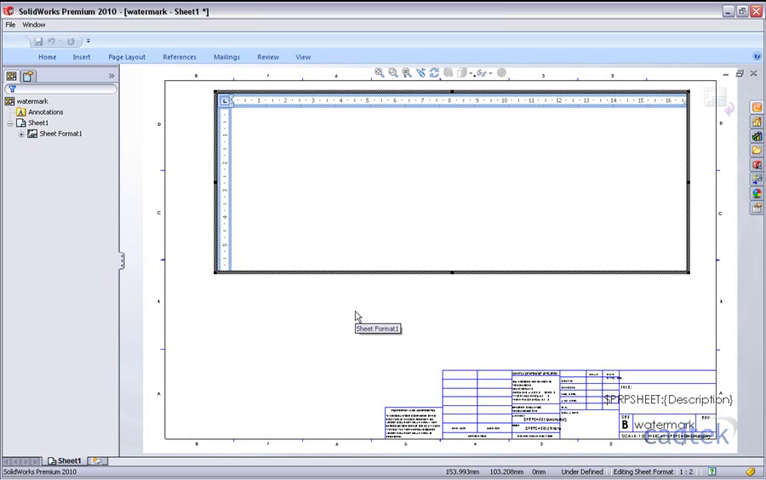
Apply a custom picture watermark using the CAD.bmp image to the embedded Word document
click(124, 56)
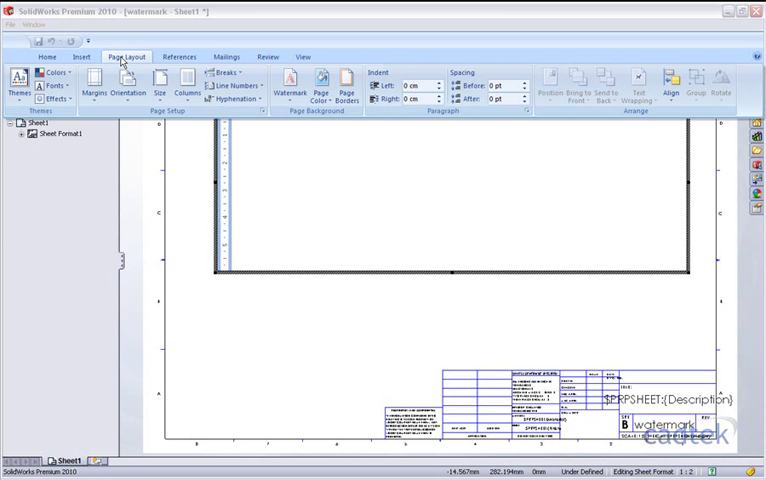
click(290, 84)
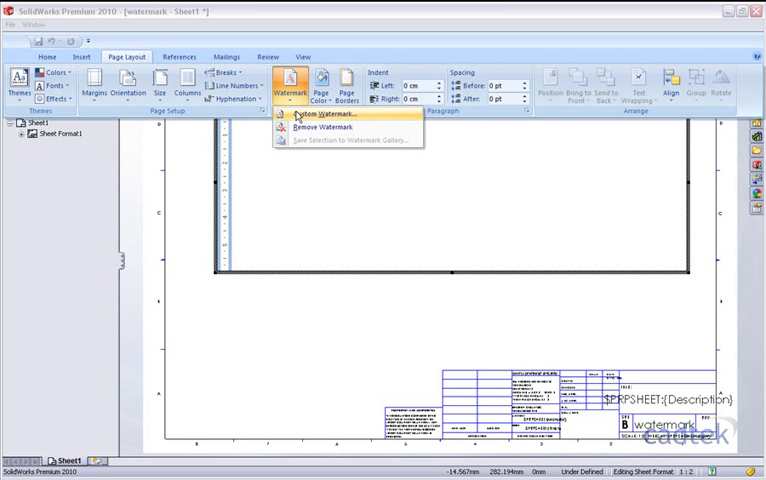
click(318, 112)
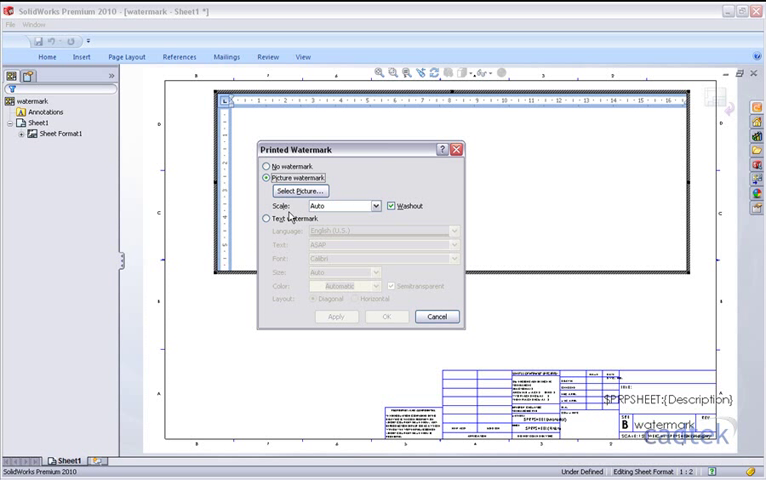
click(388, 206)
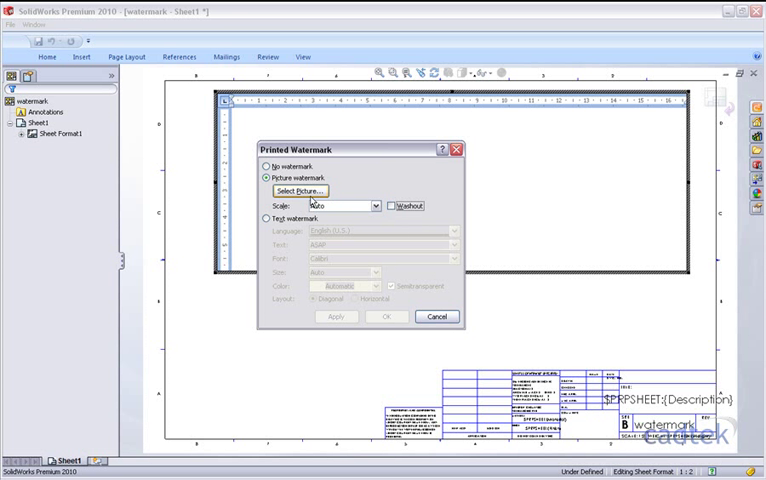
click(296, 192)
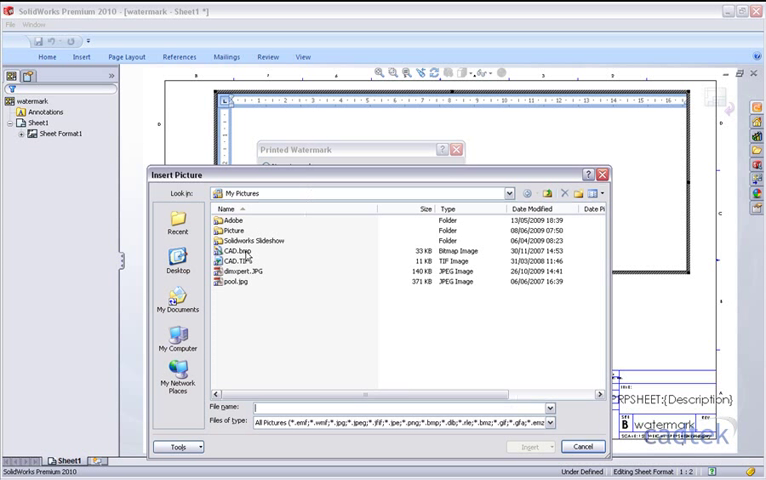
click(228, 250)
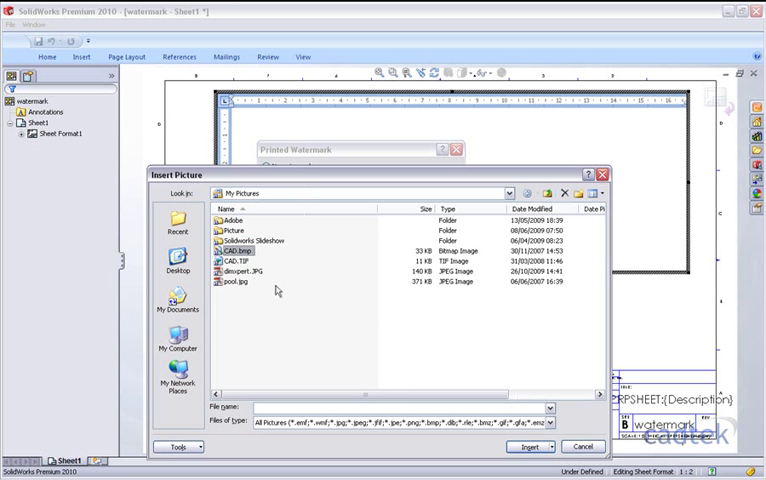
mouse_move(278, 292)
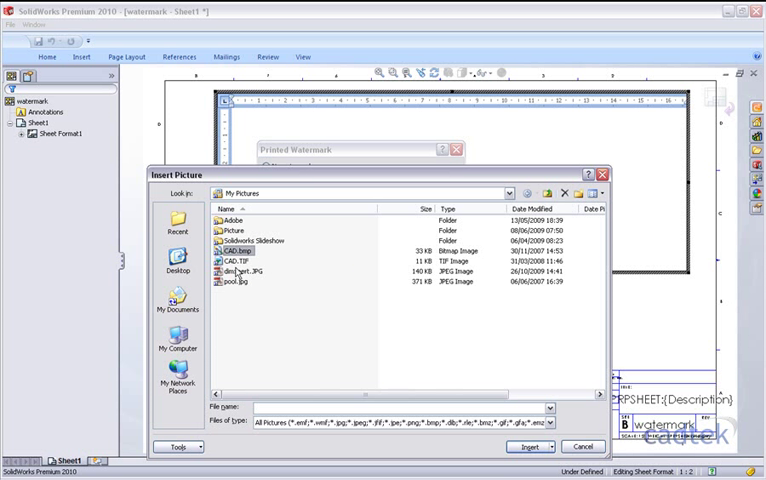
click(532, 448)
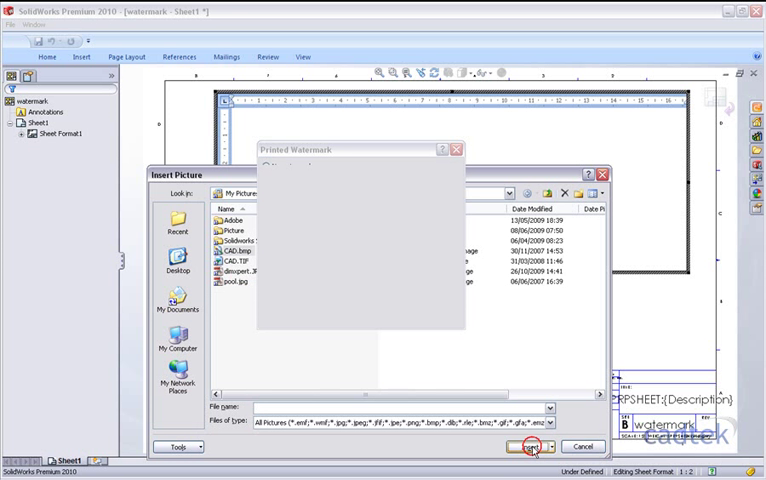
click(528, 448)
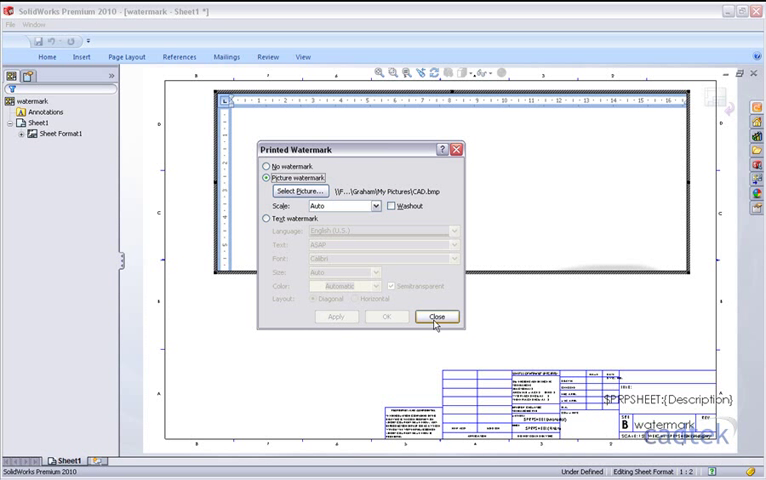
click(436, 316)
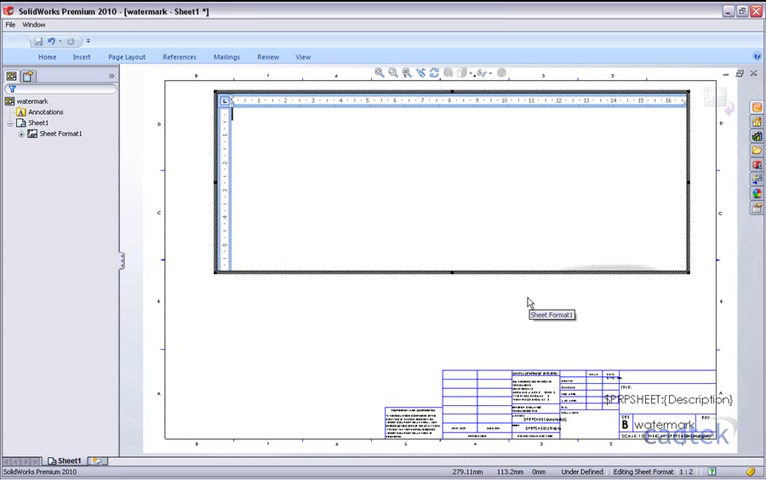
mouse_move(658, 296)
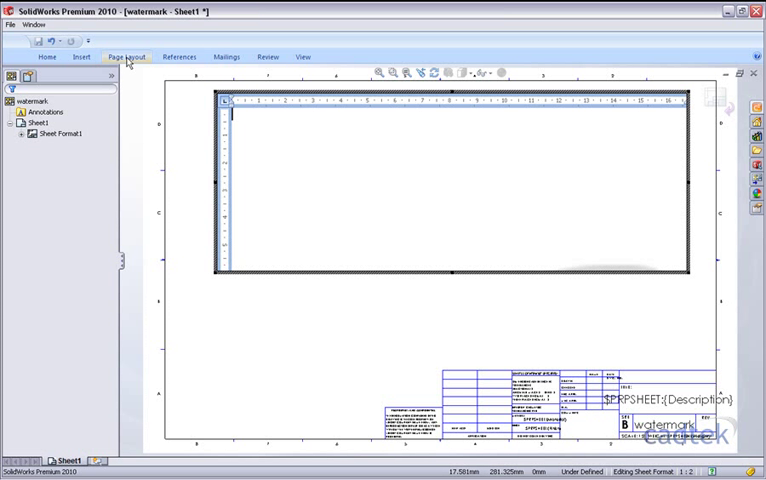
Change the embedded document's page size so the cadtek watermark shows, then bring up the margin presets
click(126, 56)
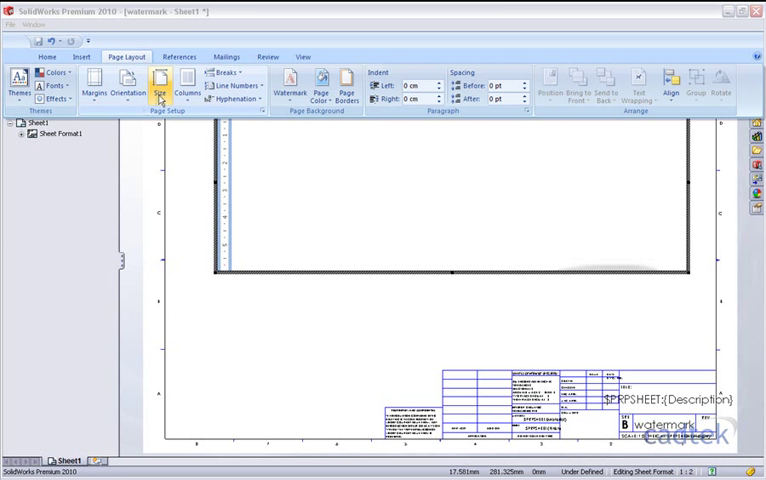
click(160, 84)
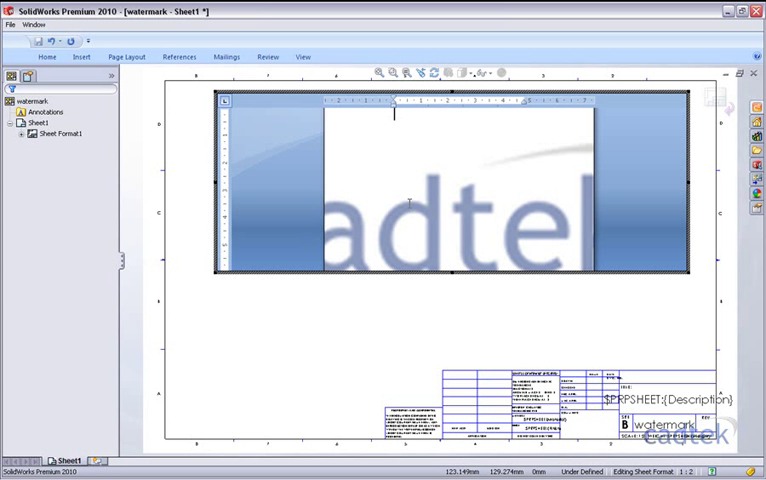
click(128, 56)
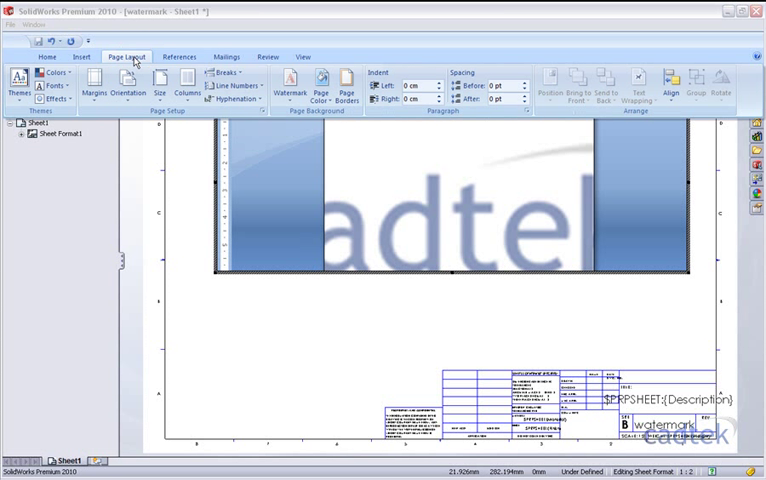
click(128, 92)
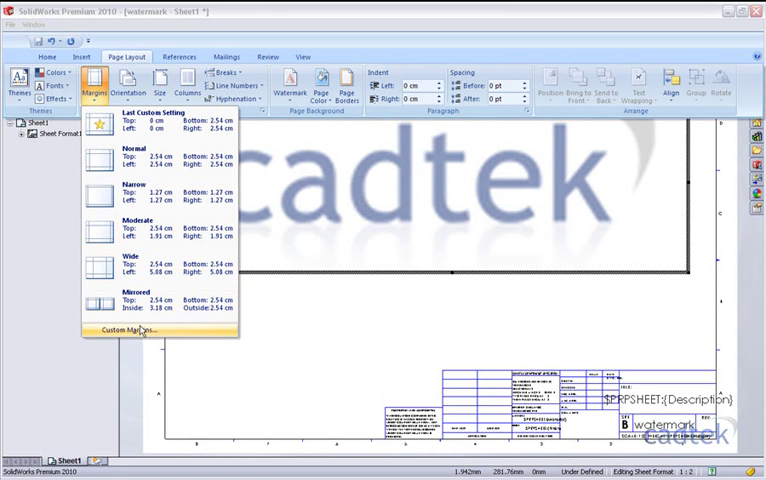
Set custom margins of 4 in Page Setup so the watermark spreads wider across the sheet
click(140, 330)
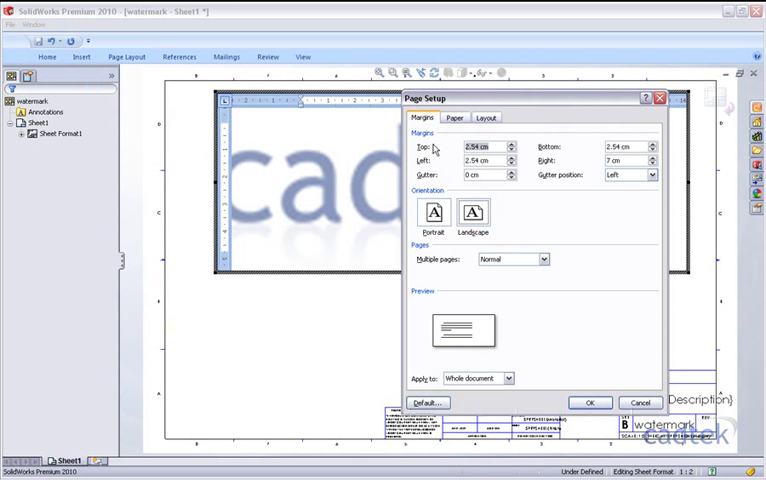
text(4)
click(490, 160)
text(0)
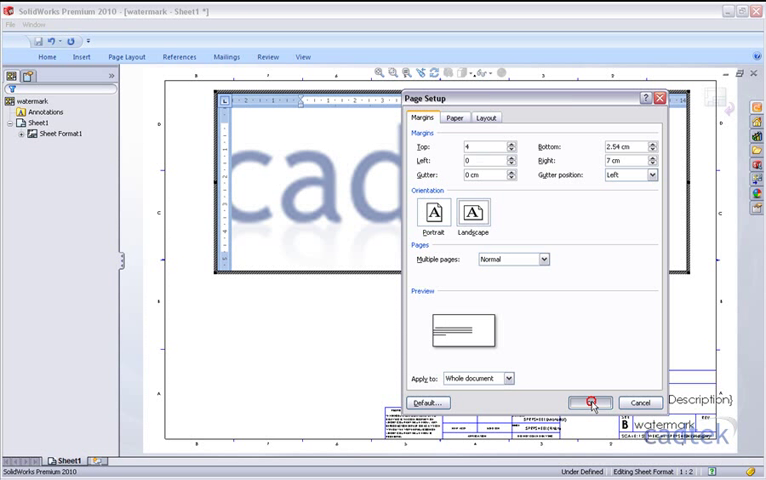
click(594, 404)
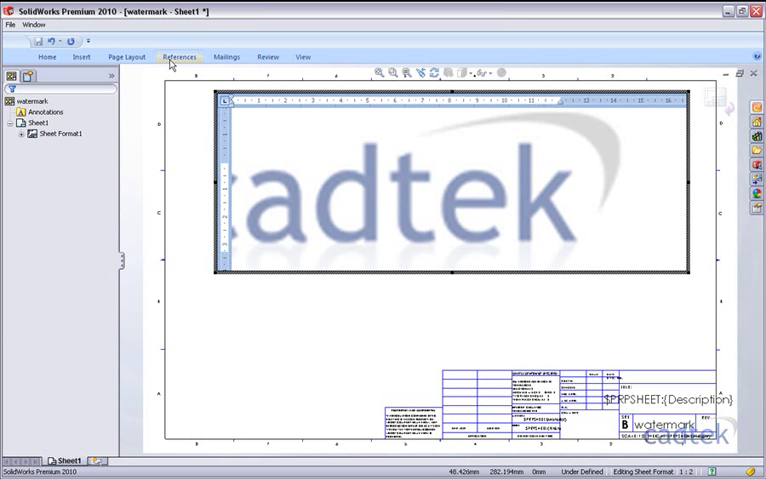
Reset the picture watermark scale to Auto so the whole cadtek logo fits centred
click(128, 56)
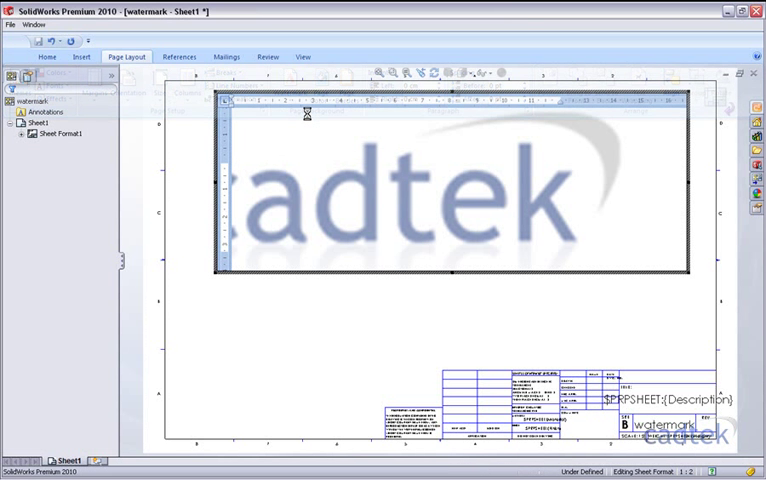
click(376, 206)
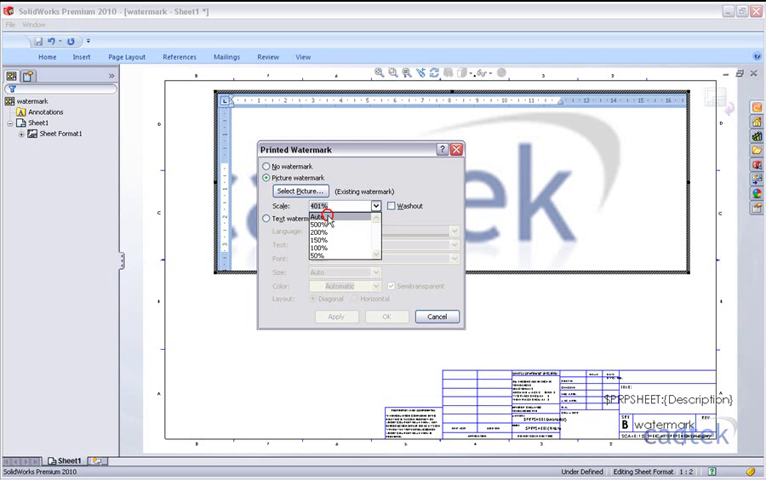
click(320, 216)
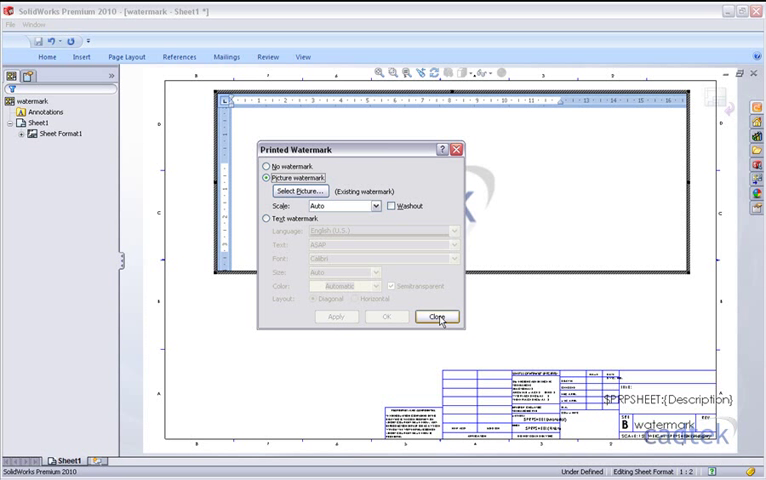
click(436, 316)
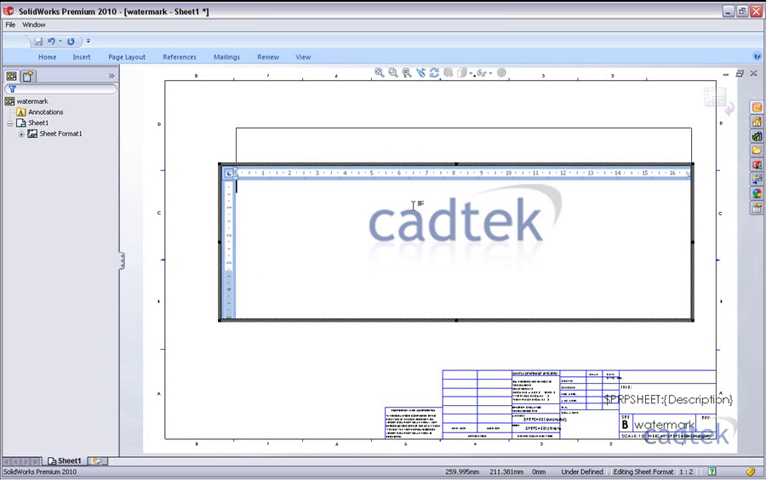
mouse_move(322, 360)
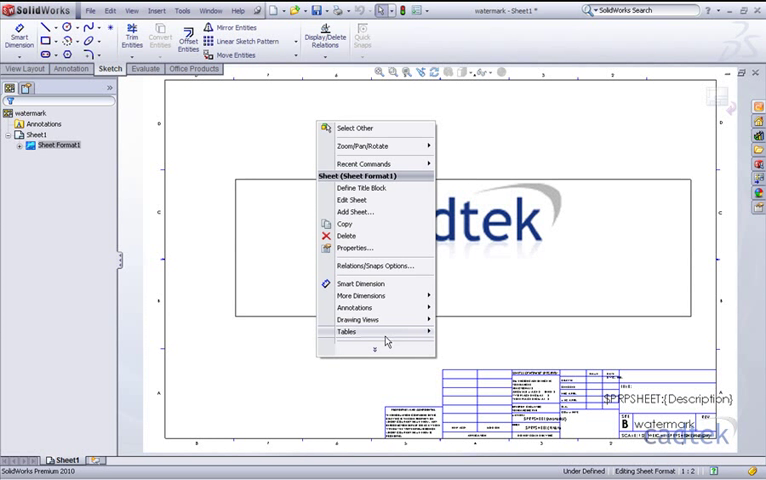
mouse_move(350, 200)
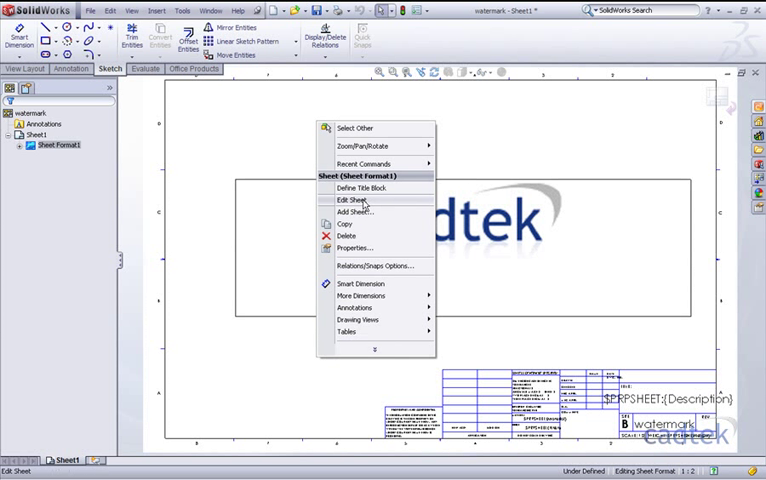
Return to Edit Sheet and show the drawing with the cadtek watermark in Print Preview
click(348, 200)
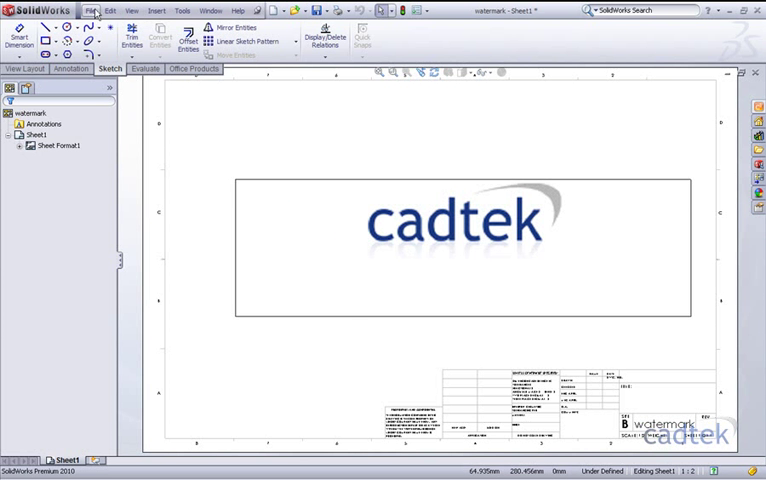
click(90, 12)
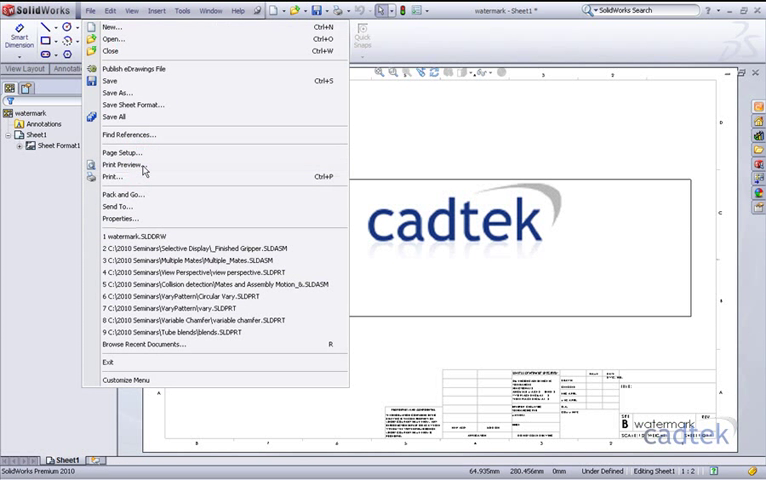
click(124, 160)
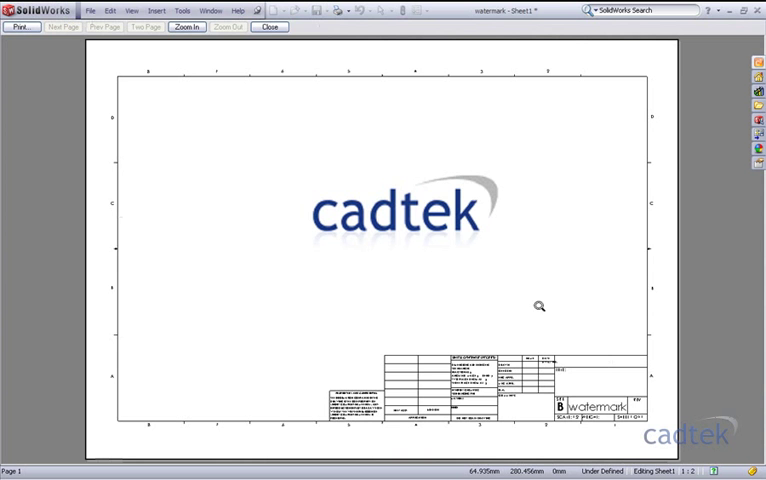